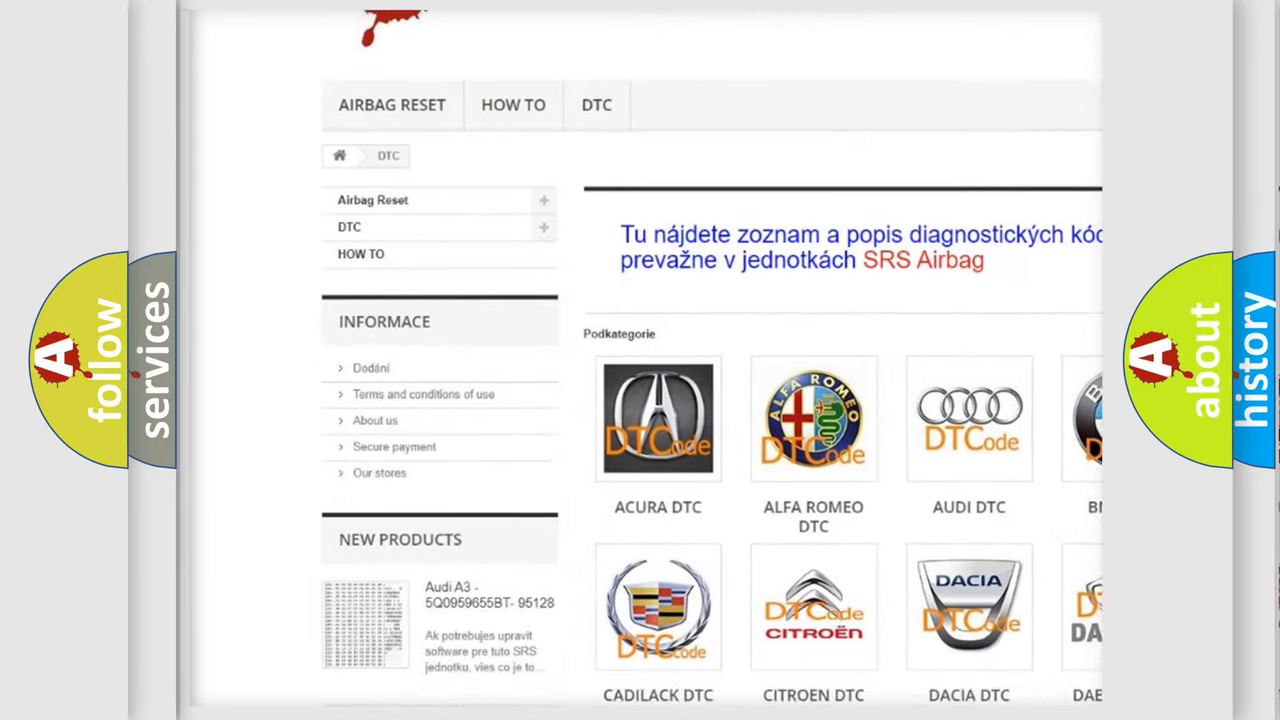
{"action": "scroll", "scroll_direction": "down", "scroll_amount": 3}
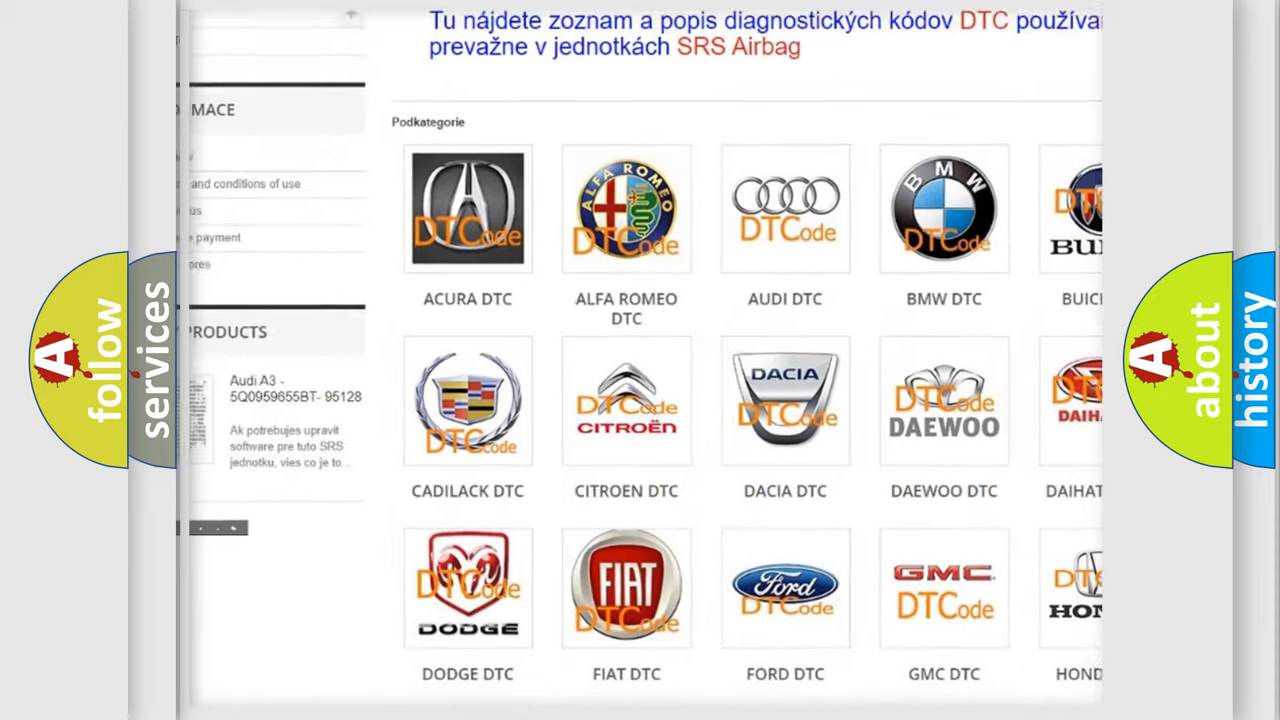
{"action": "scroll", "scroll_direction": "down", "scroll_amount": 3}
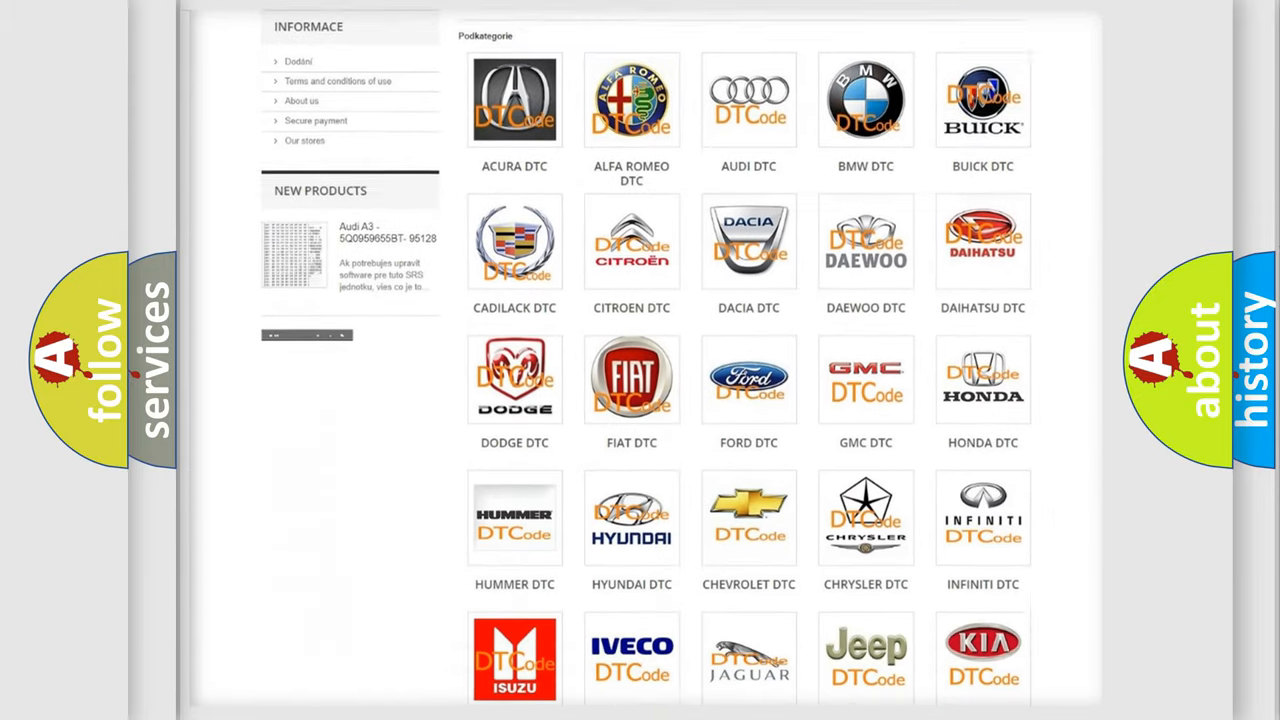
{"action": "scroll", "scroll_direction": "down", "scroll_amount": 3}
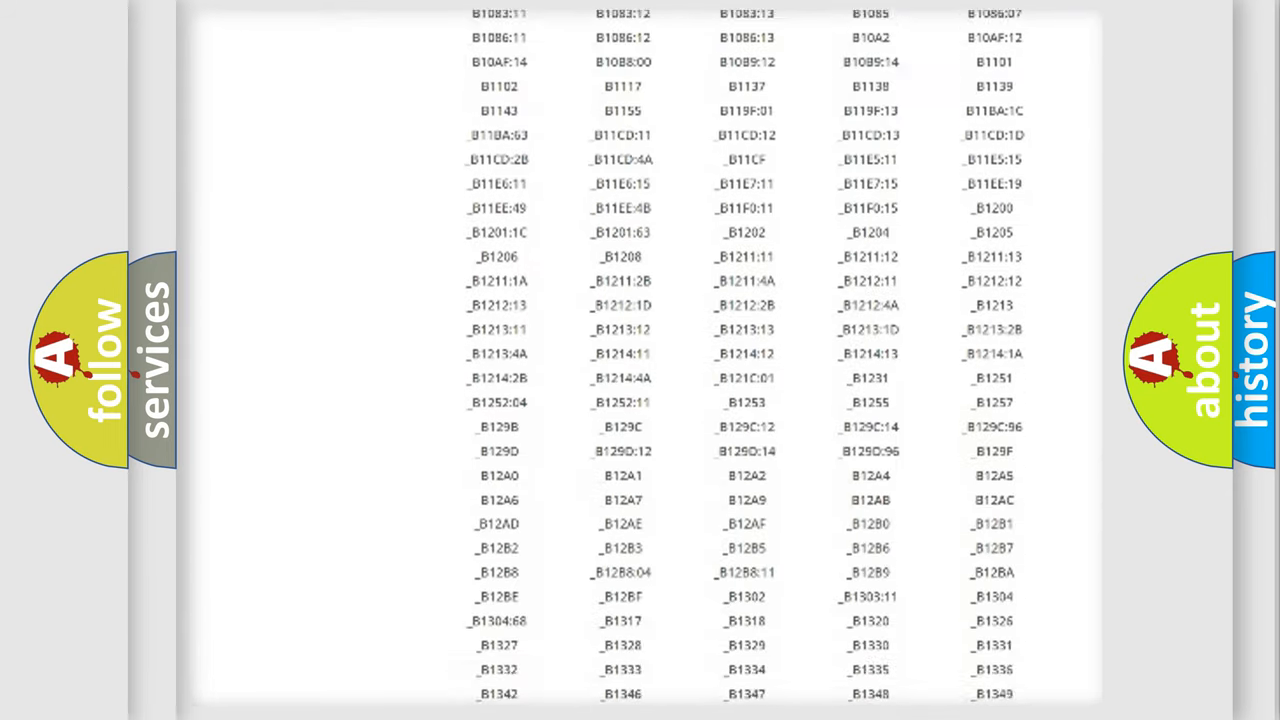
{"action": "scroll", "scroll_direction": "down", "scroll_amount": 3}
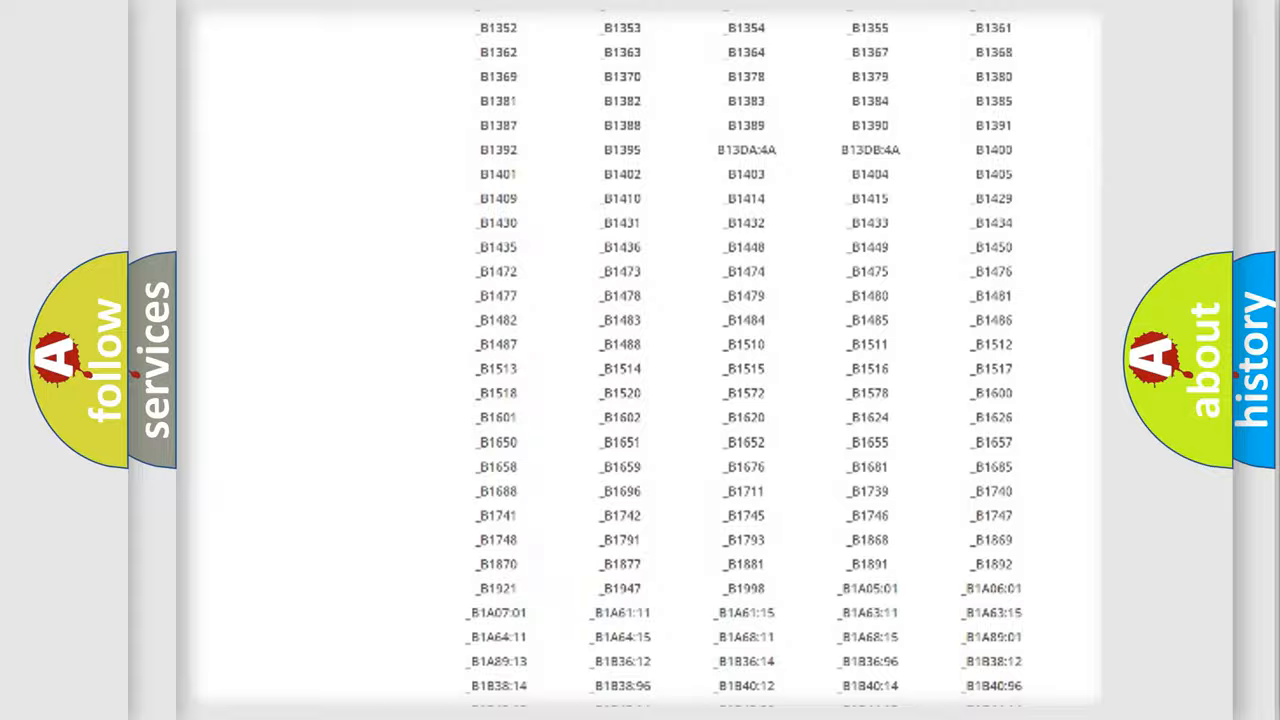